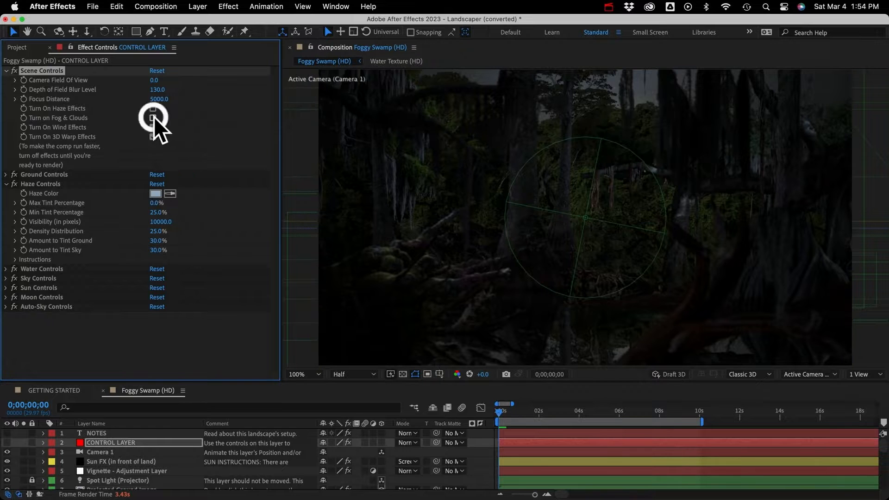
Step: Extract Haze Effect.zip, open its folder and select the Haze (Control Layer).ffx preset
click(153, 119)
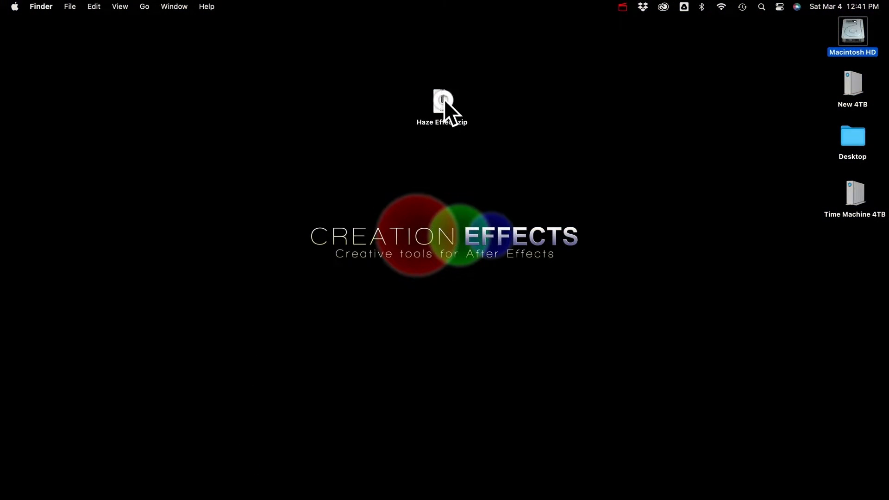
click(442, 105)
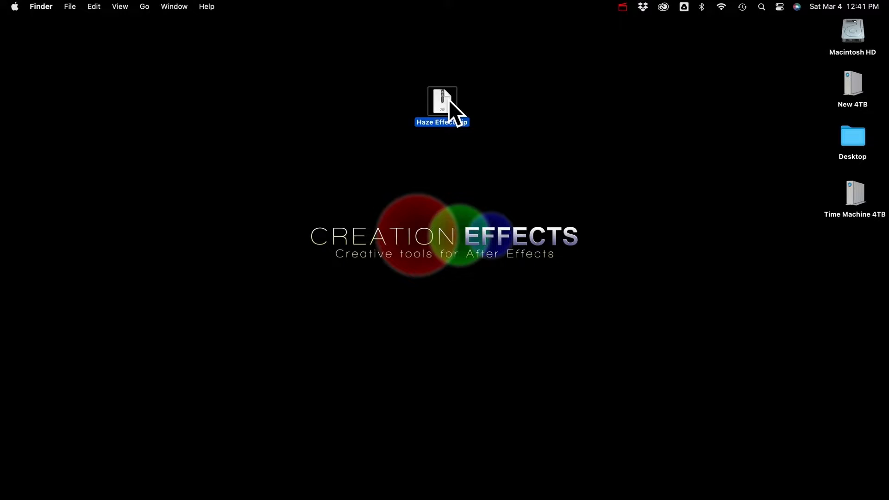
double_click(442, 99)
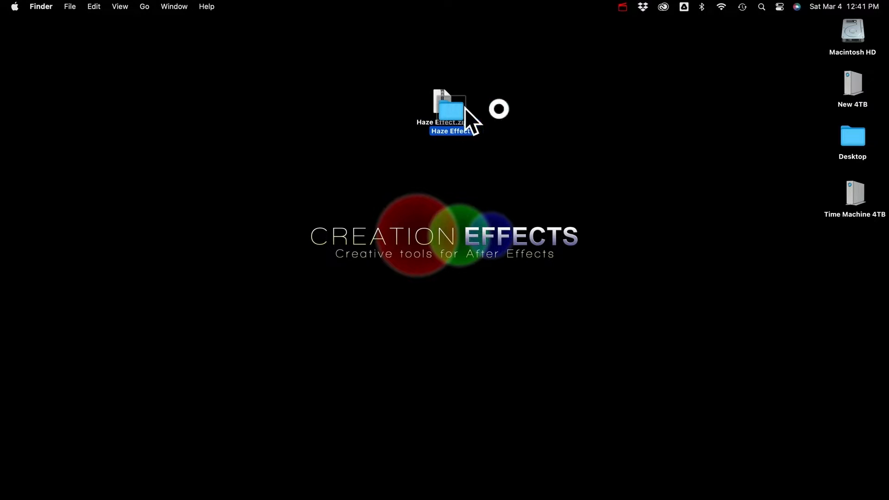
double_click(450, 109)
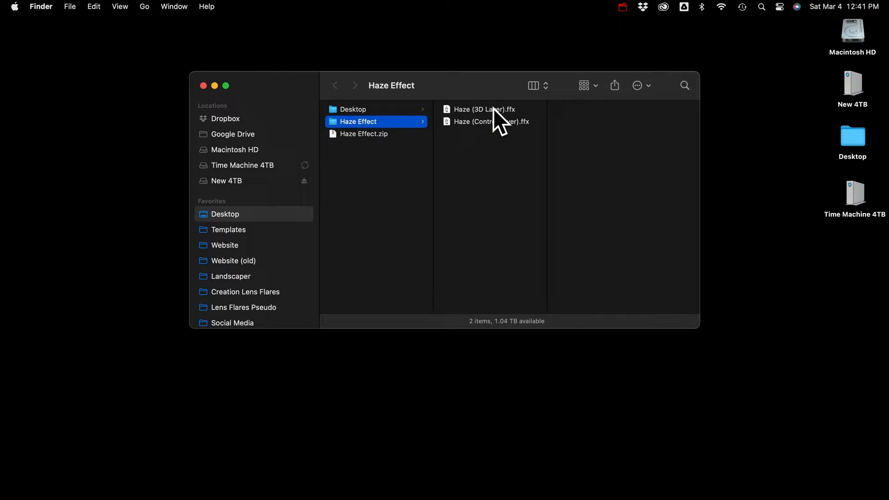
click(491, 121)
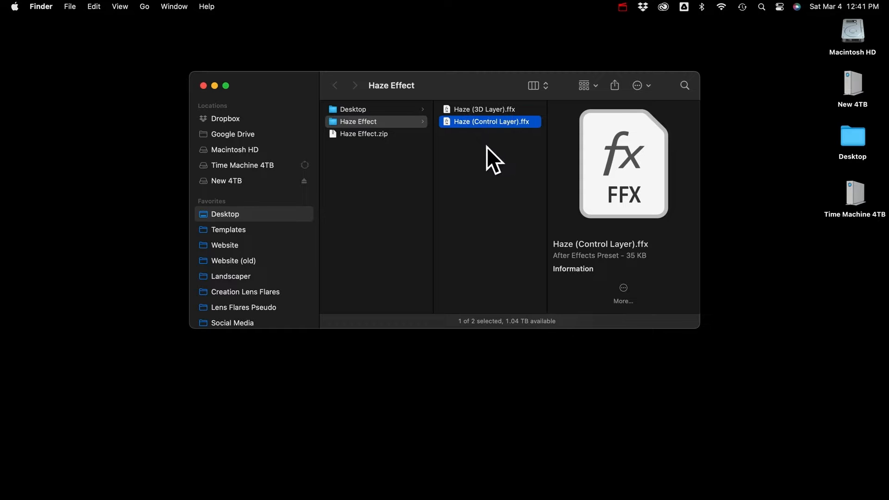
mouse_move(437, 101)
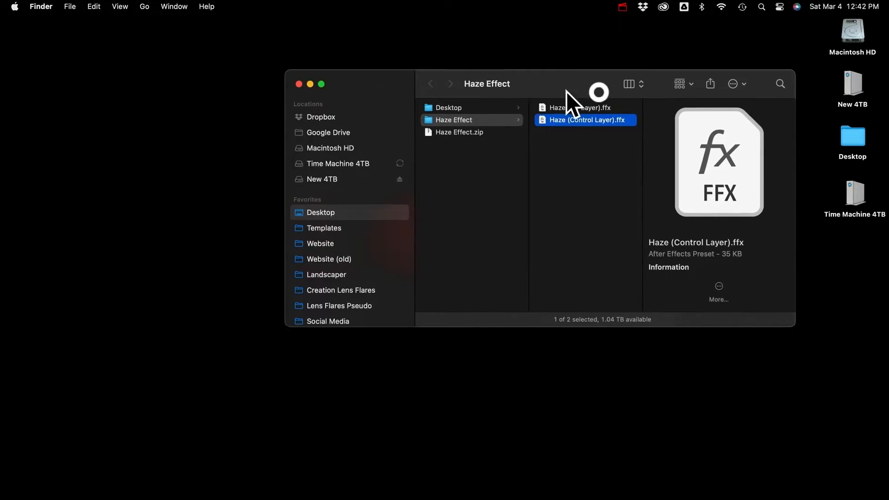
Step: In a new Finder window, open Applications > Adobe After Effects 2023 > Presets
key(cmd+n)
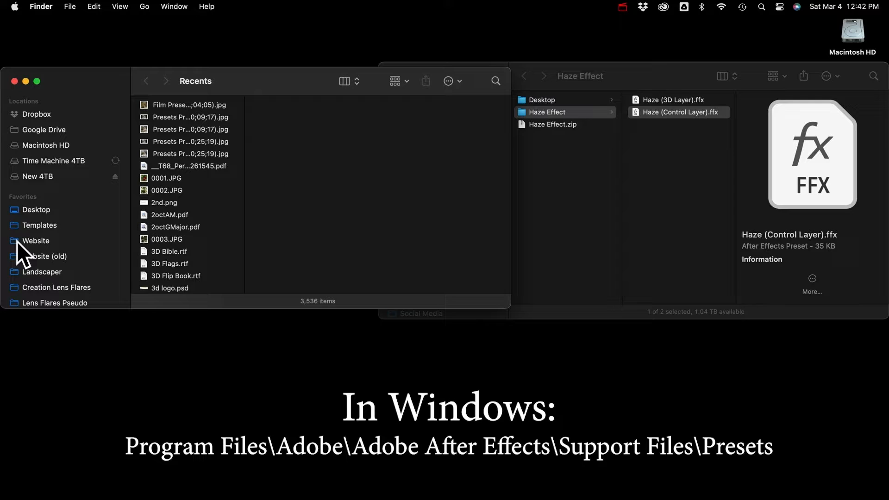
click(48, 255)
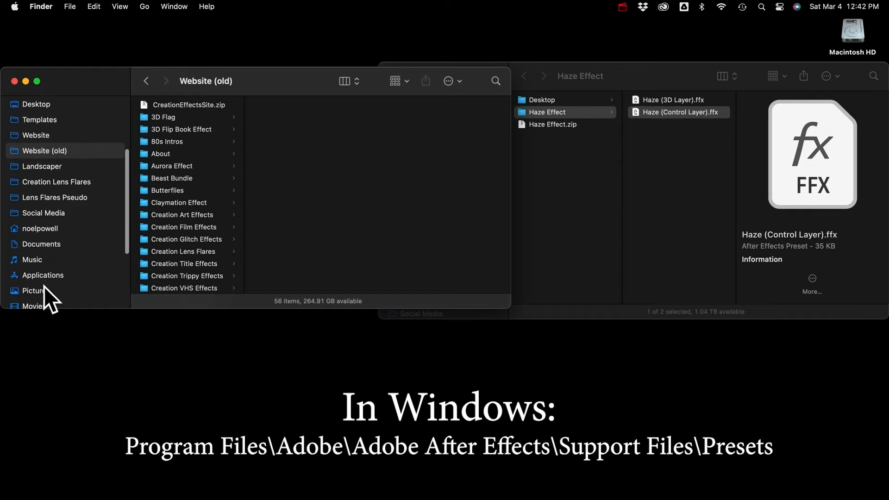
click(43, 275)
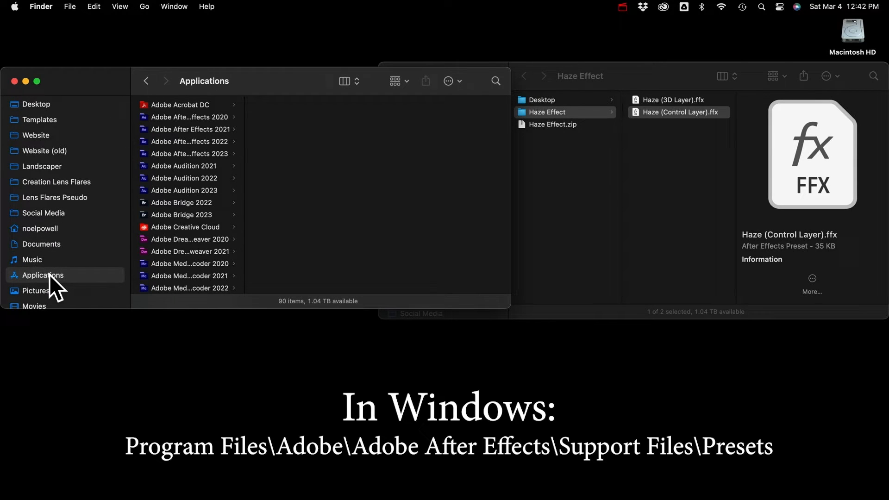
mouse_move(189, 159)
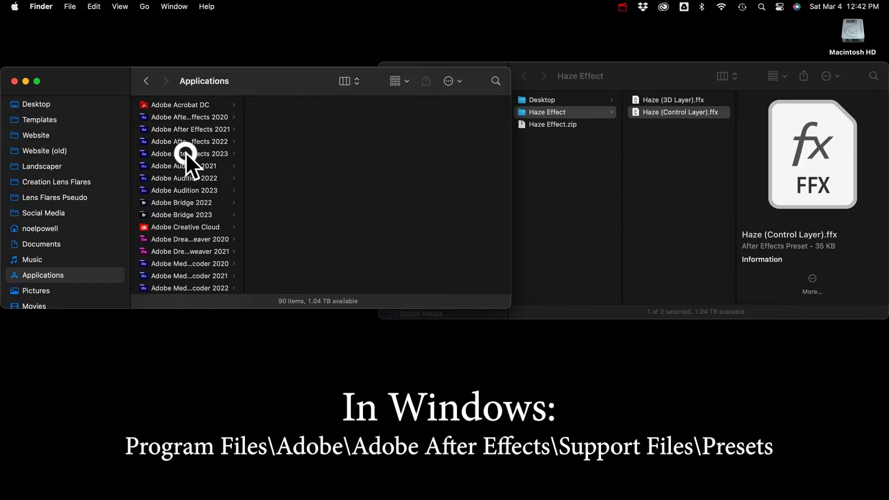
click(189, 153)
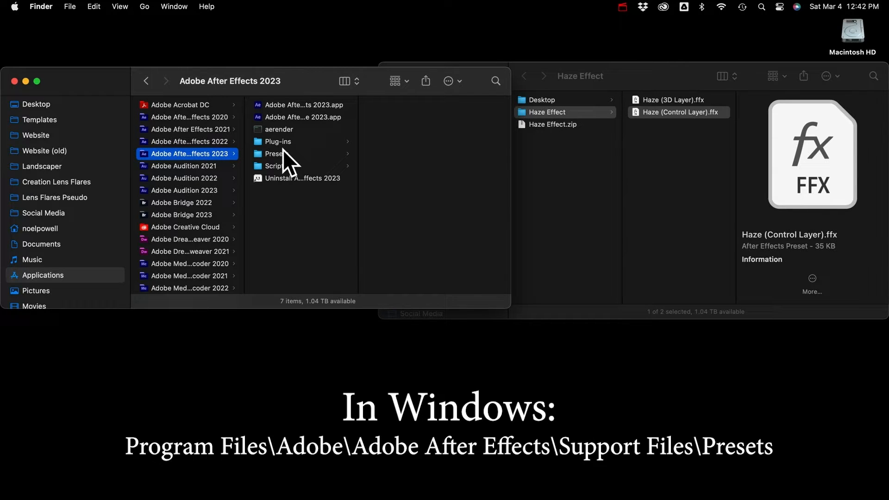
click(276, 154)
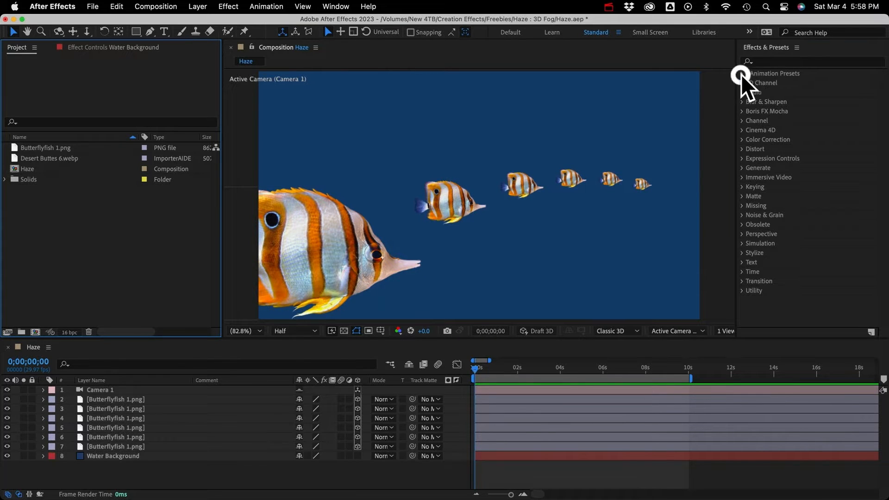
Step: Expand the Animation Presets category and bring up the Window panel list
click(742, 74)
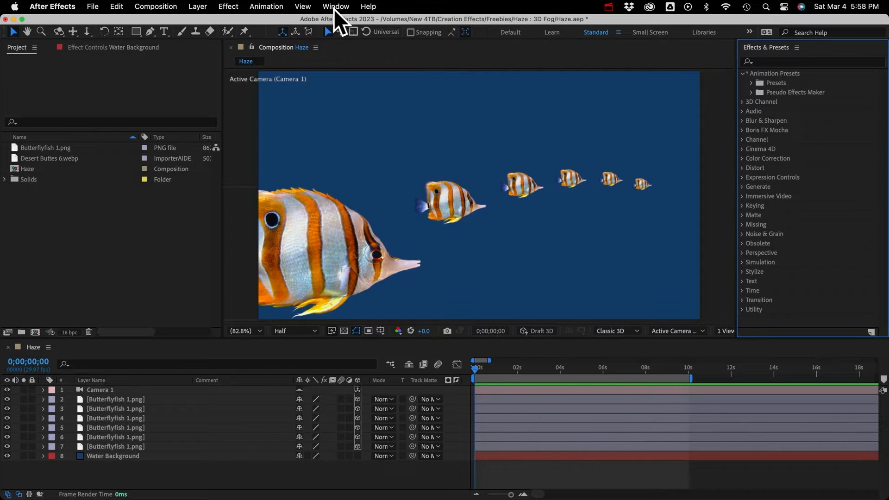
click(336, 6)
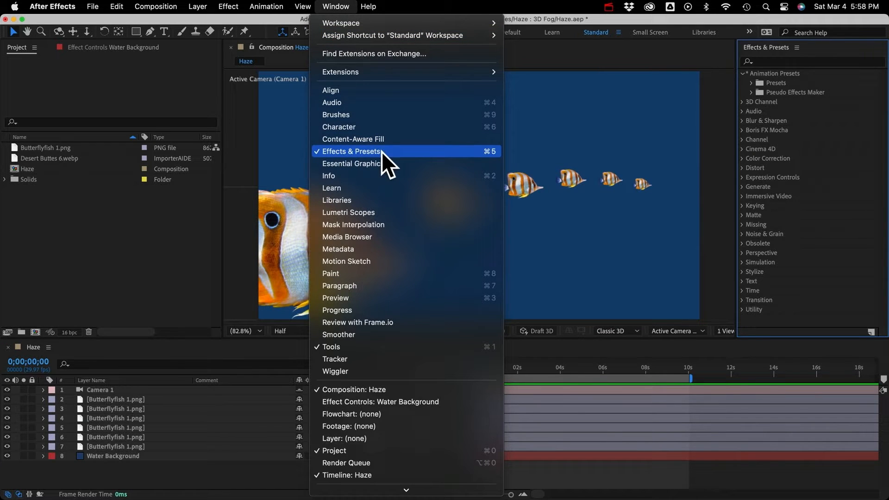
mouse_move(153, 361)
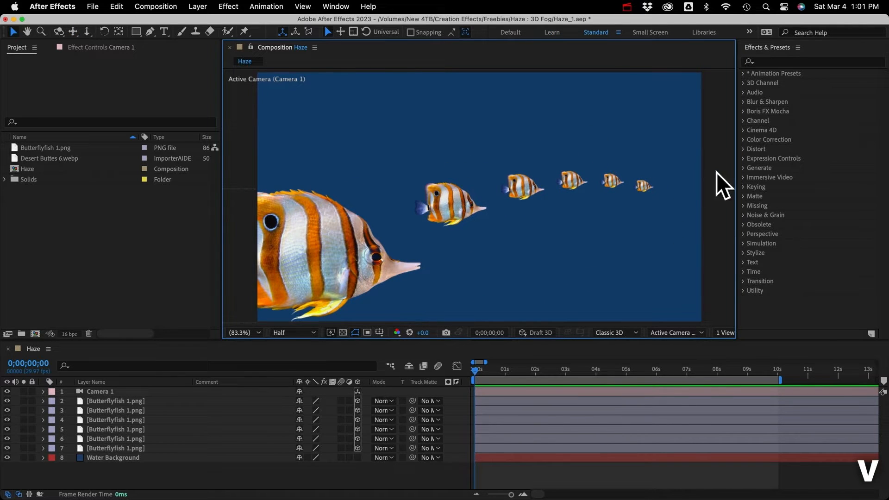
click(454, 204)
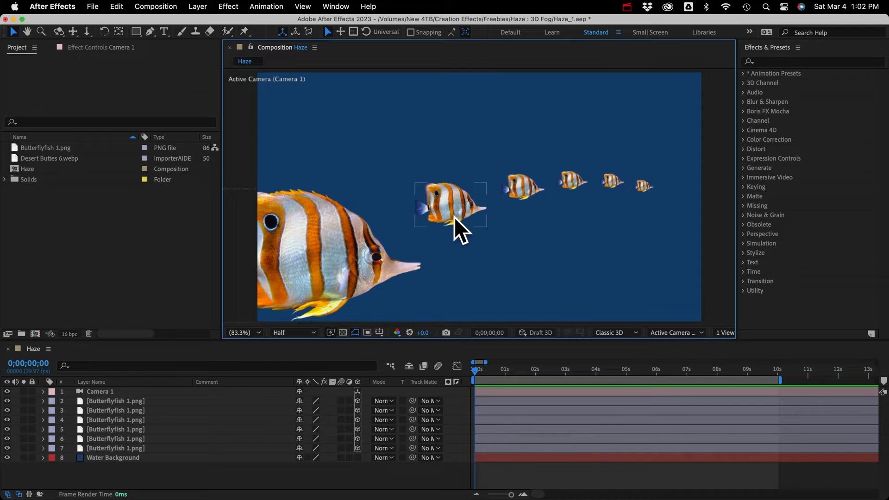
click(115, 447)
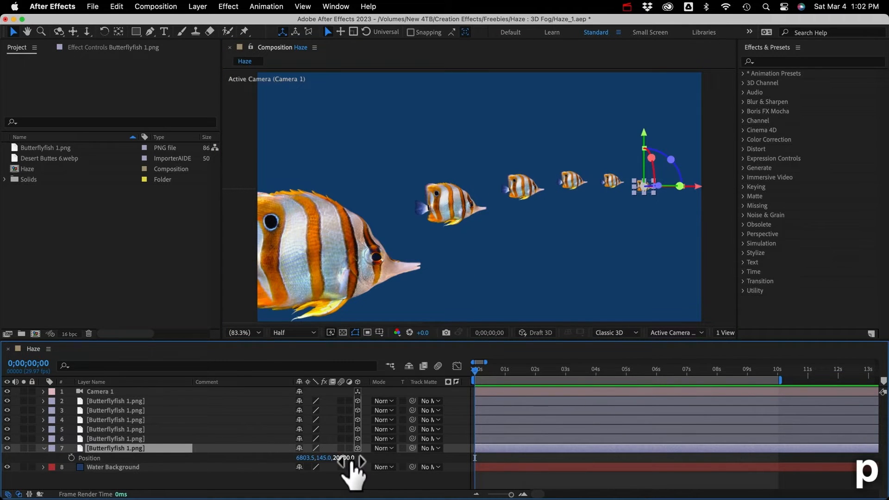
mouse_move(295, 468)
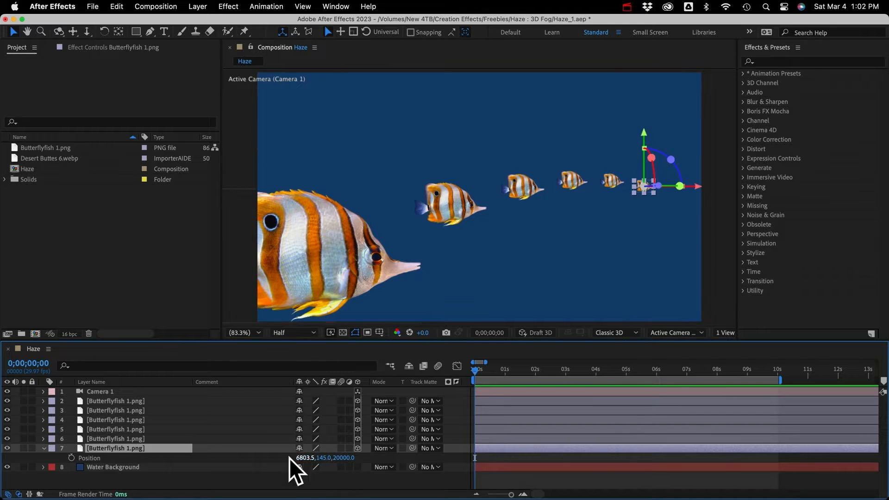
click(99, 391)
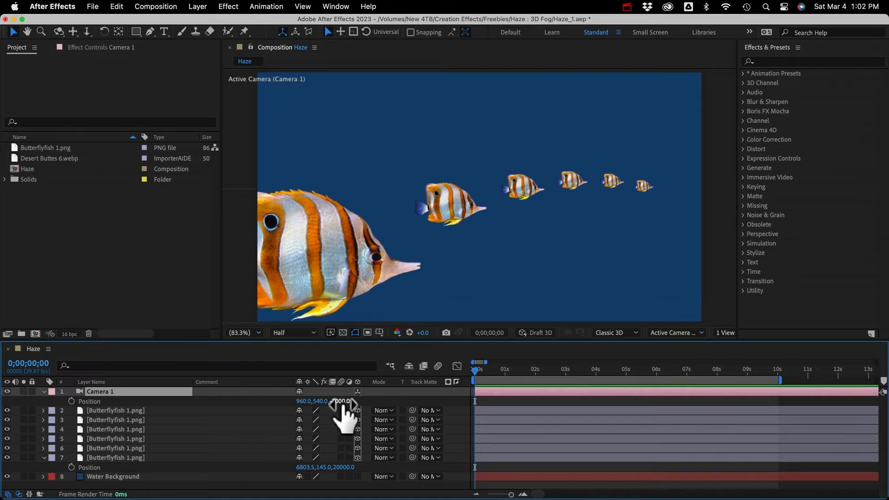
click(43, 391)
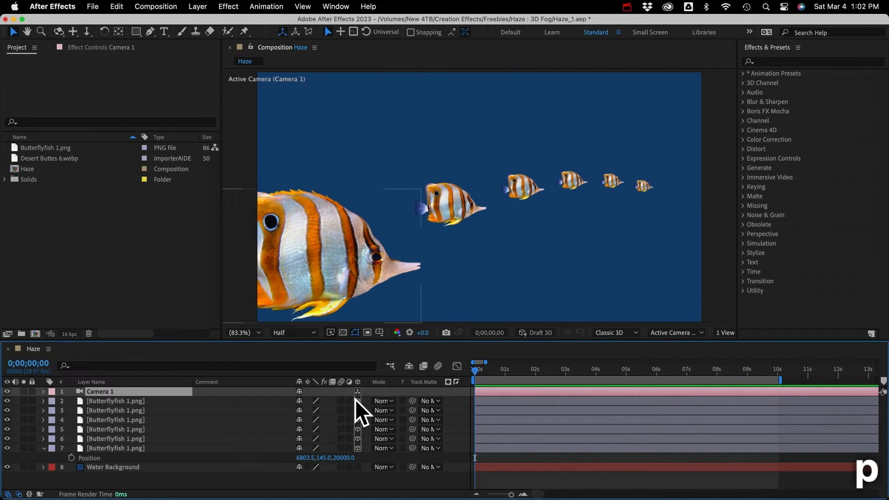
click(674, 333)
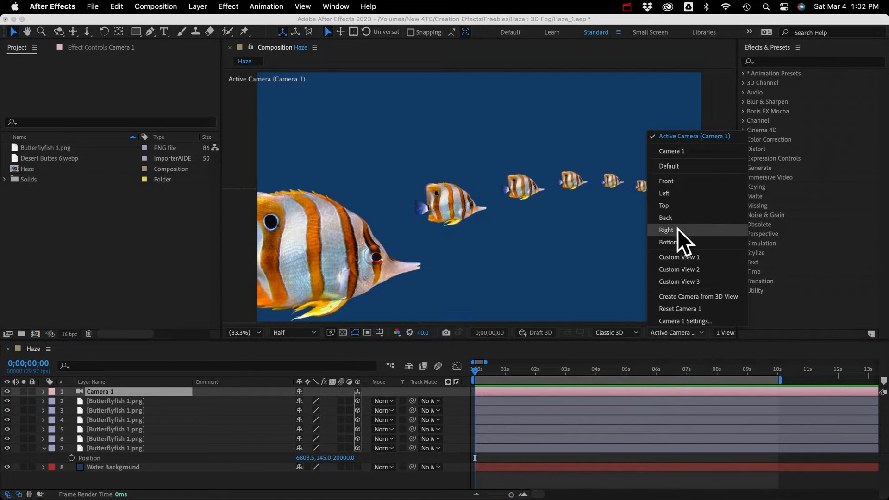
click(667, 230)
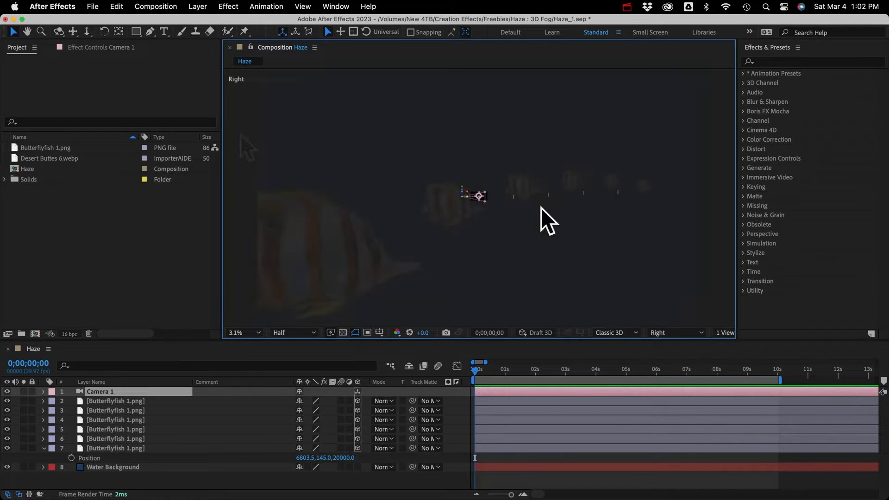
click(675, 333)
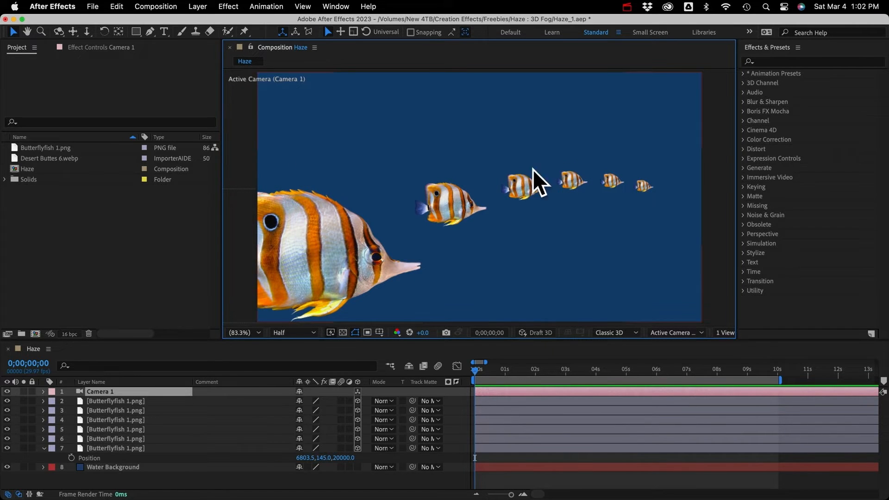
mouse_move(587, 187)
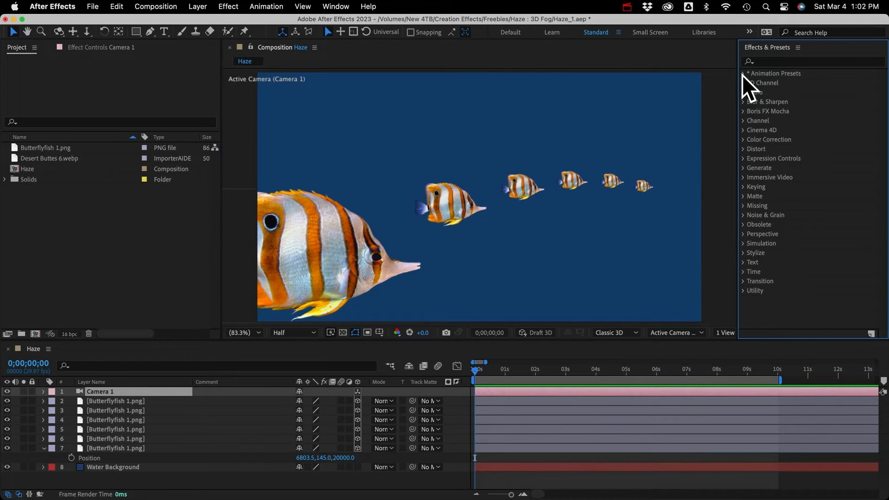
Step: Select Null 4 in the timeline and rename it Haze Control Layer
click(743, 73)
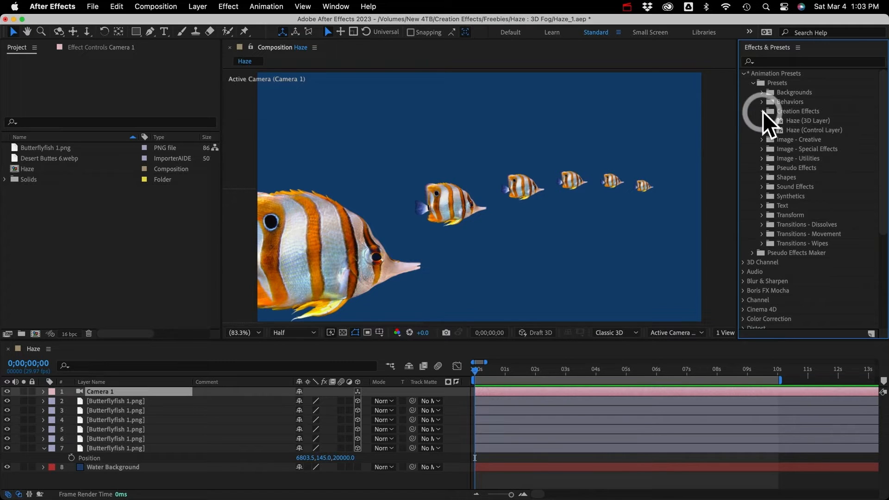
mouse_move(816, 129)
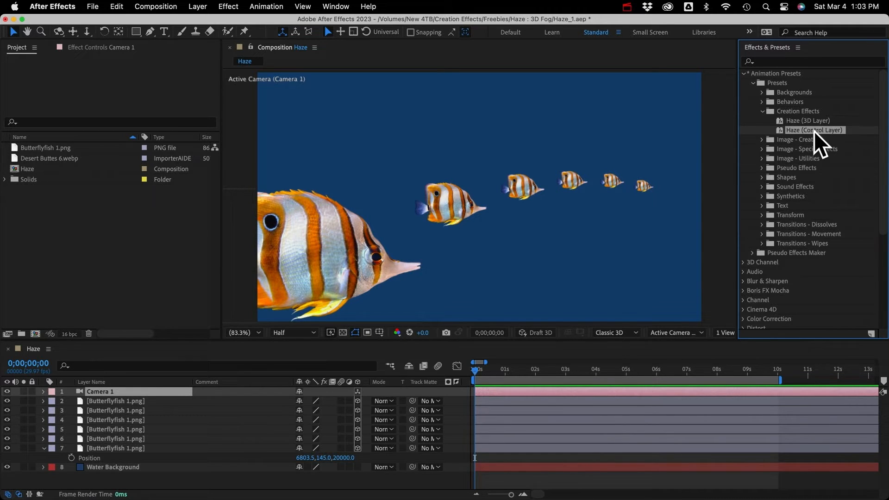
mouse_move(192, 363)
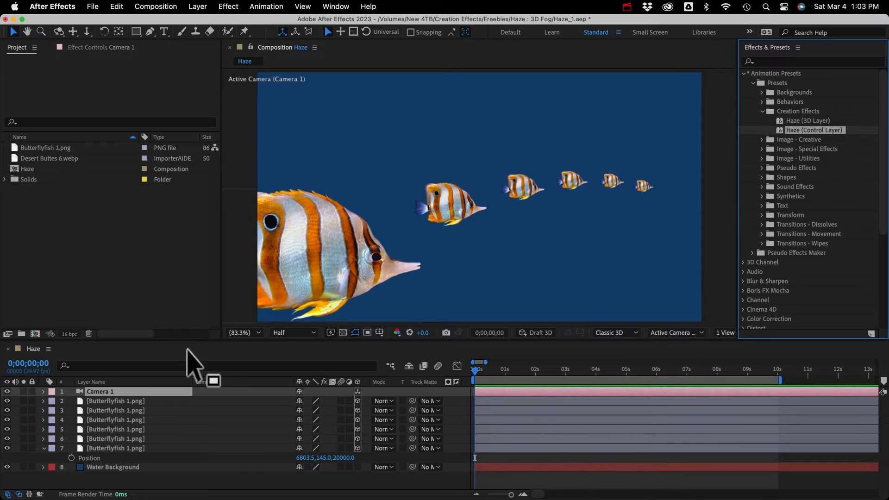
click(198, 6)
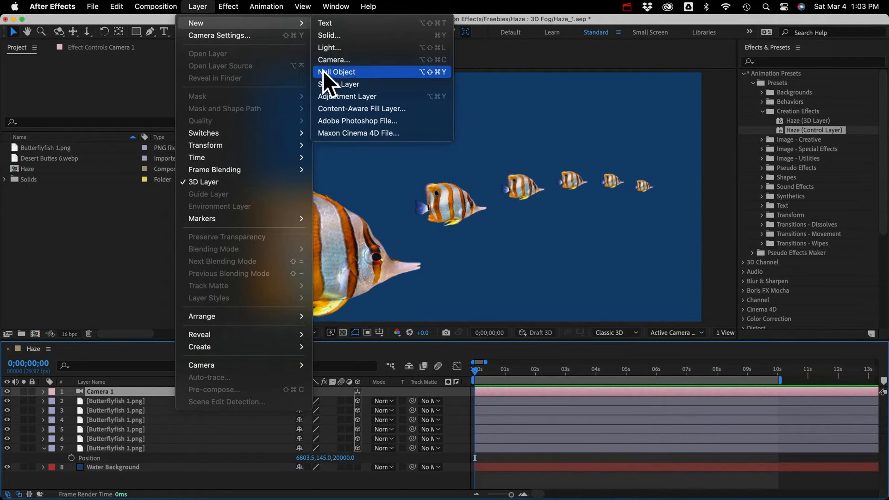
click(338, 72)
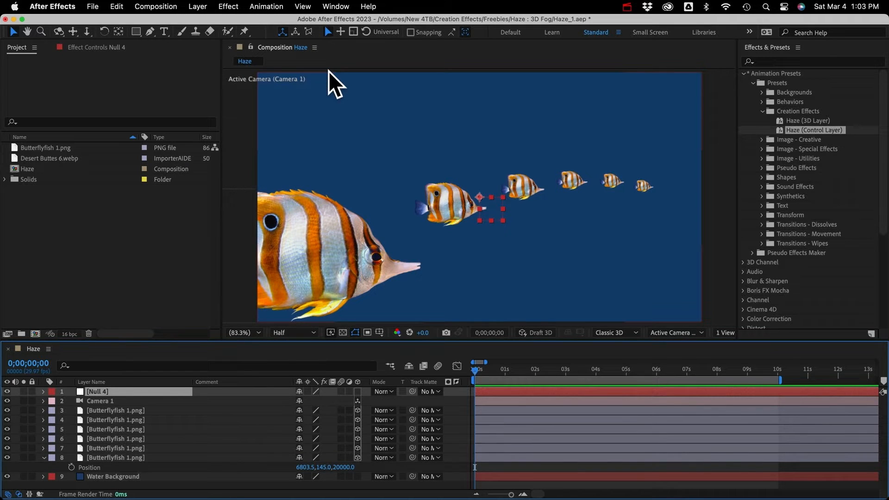
click(8, 391)
text(Haze Control Layer)
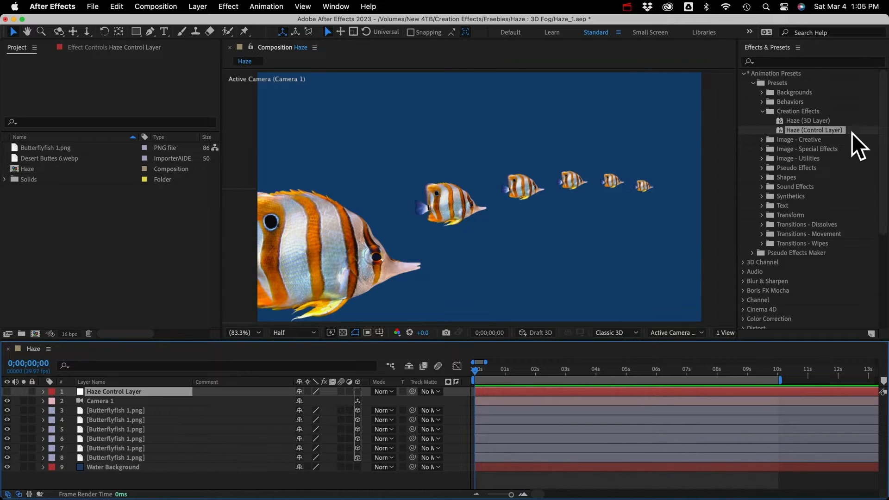
mouse_move(828, 139)
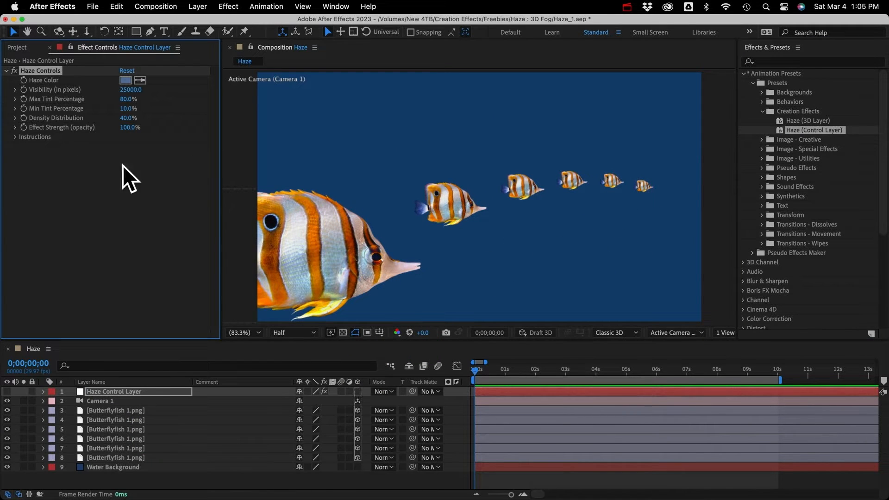
mouse_move(99, 57)
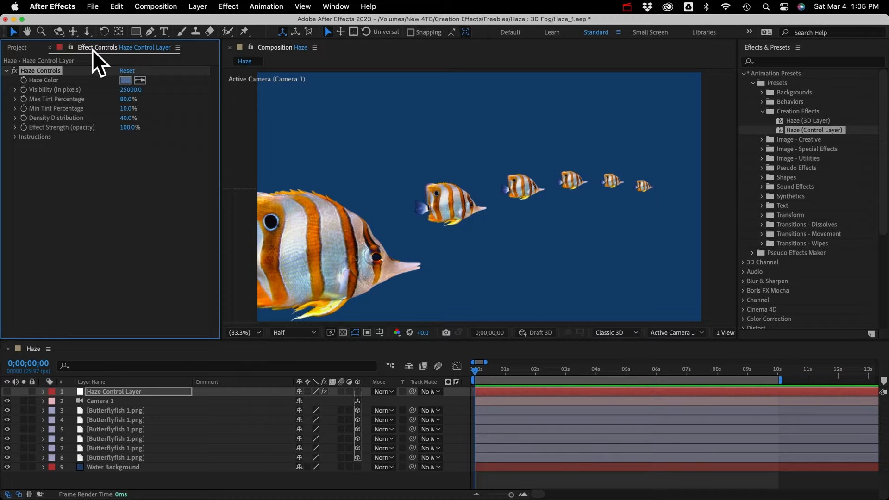
mouse_move(83, 165)
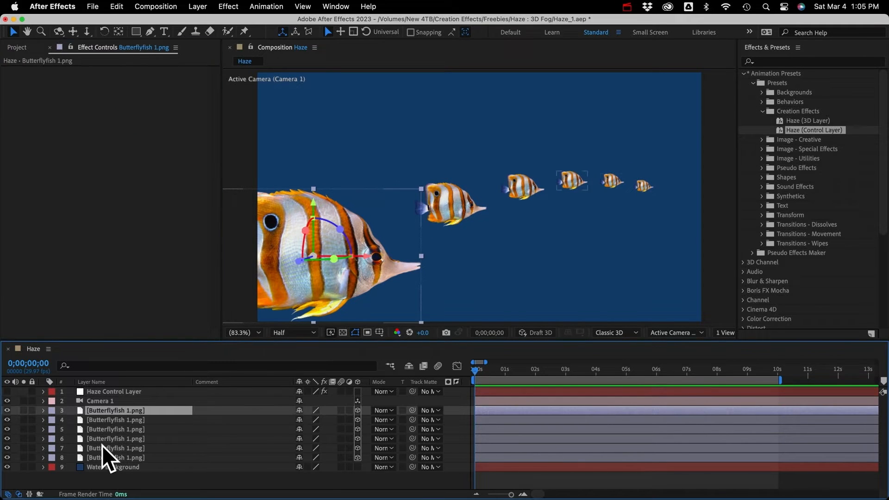
Step: Apply the Haze (3D Layer) preset to fish layers 3–8, then select Haze Control Layer
click(115, 448)
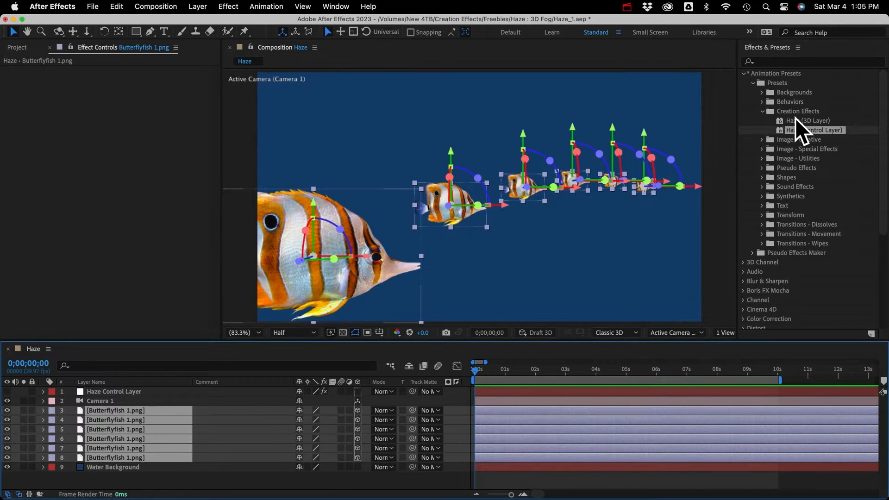
double_click(808, 121)
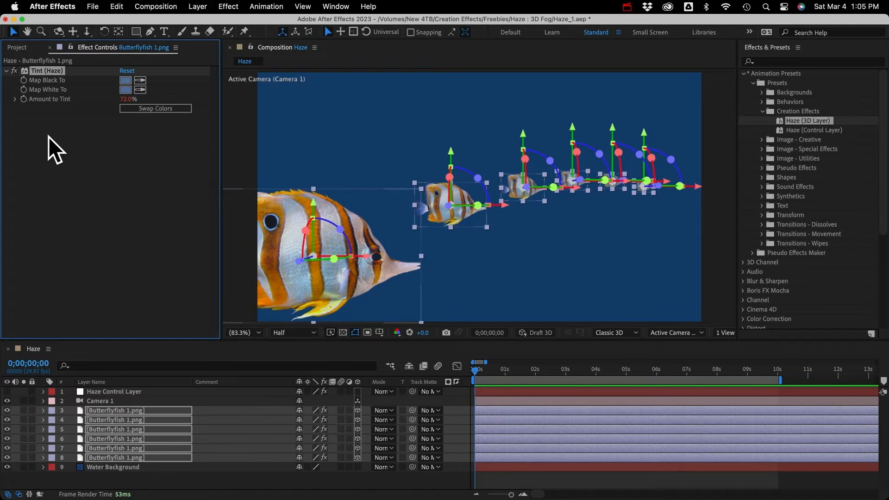
click(114, 392)
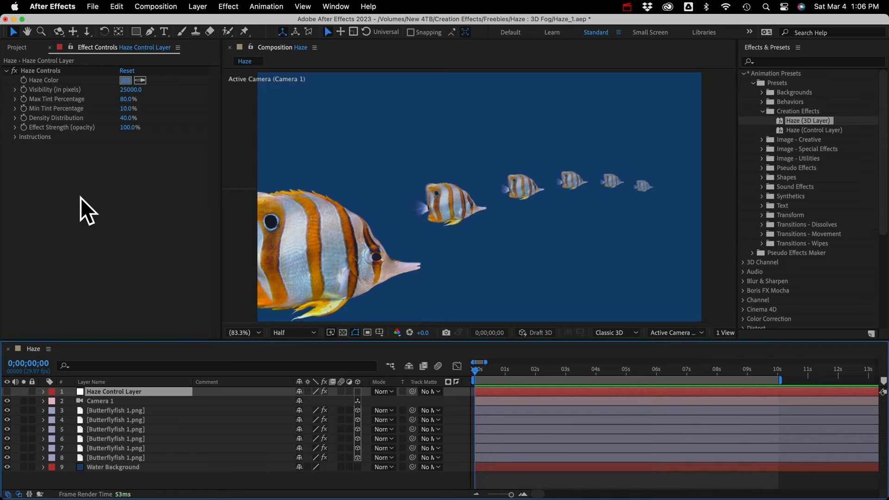
Step: Expand and collapse the Instructions section in Haze Controls
click(15, 136)
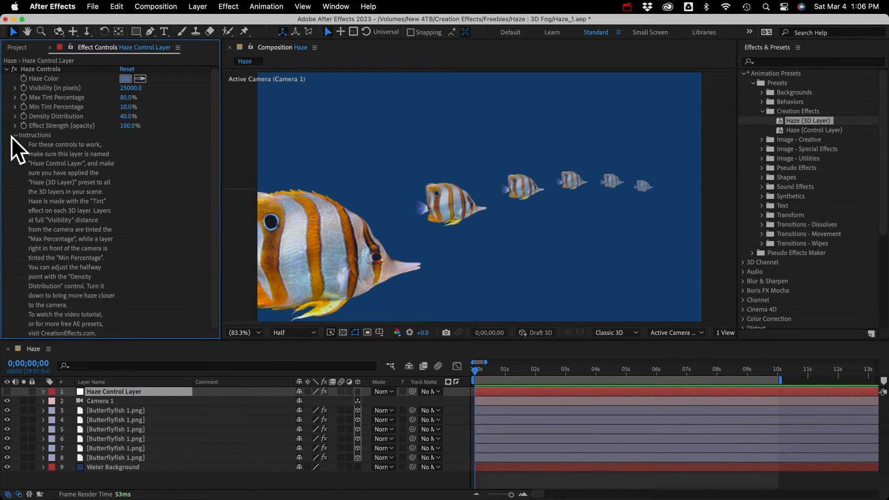
click(14, 135)
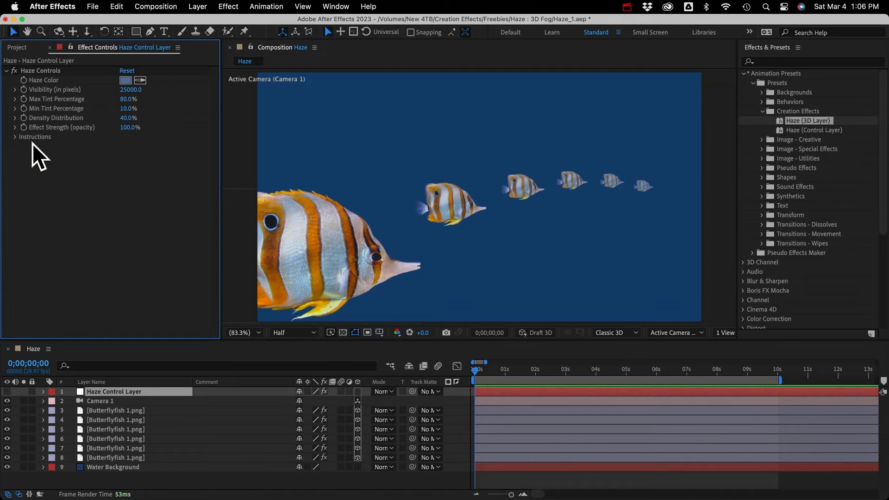
mouse_move(54, 94)
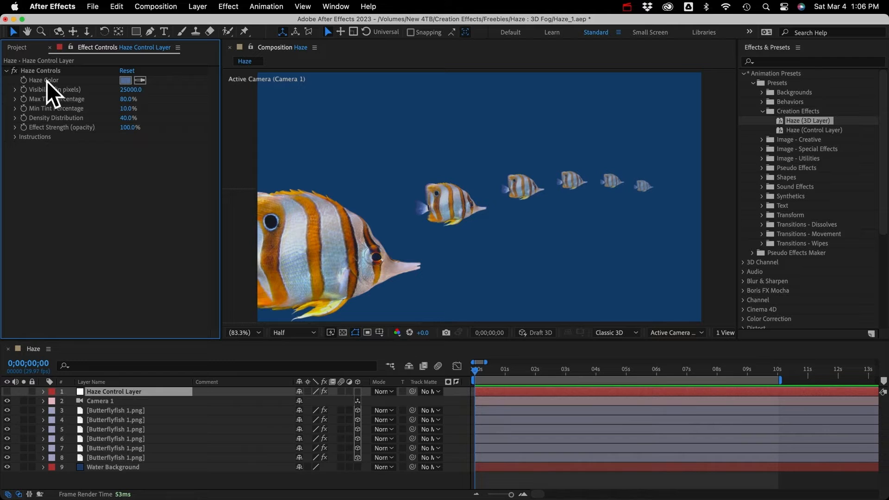
mouse_move(71, 91)
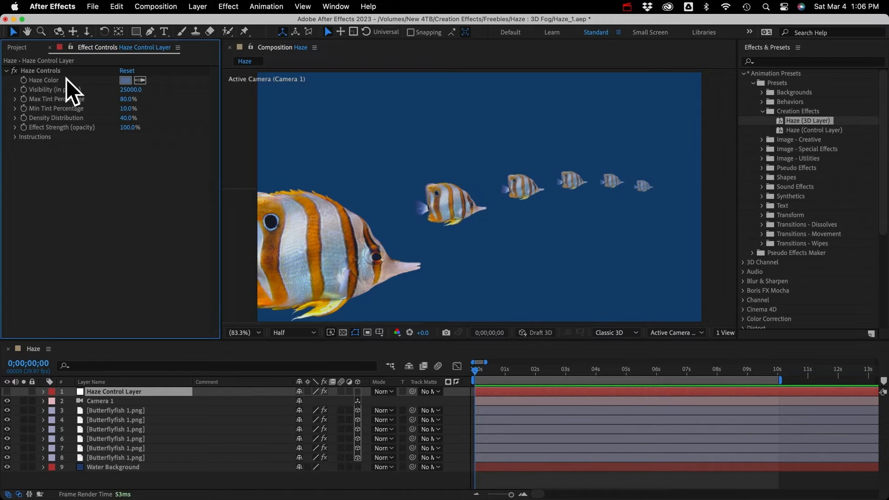
mouse_move(397, 137)
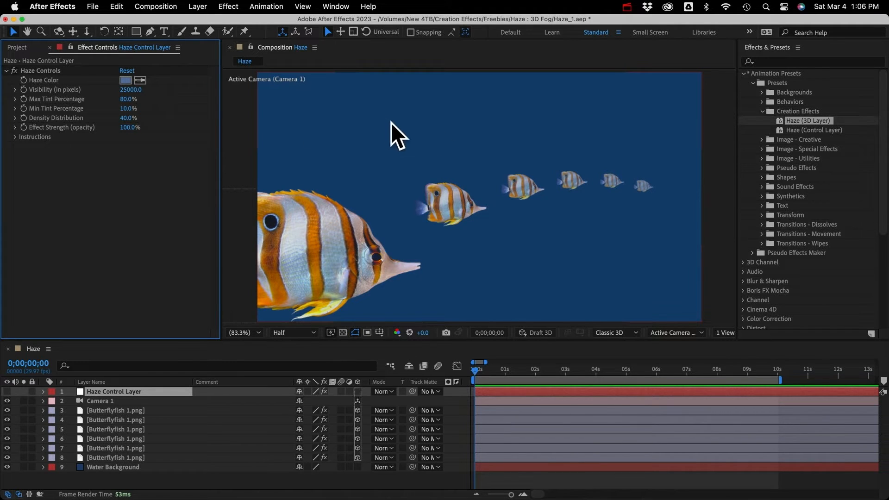
mouse_move(338, 162)
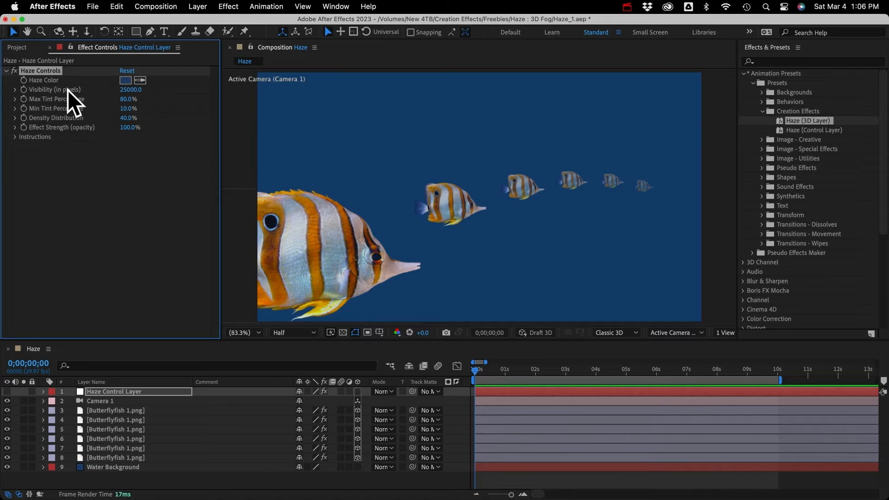
mouse_move(107, 105)
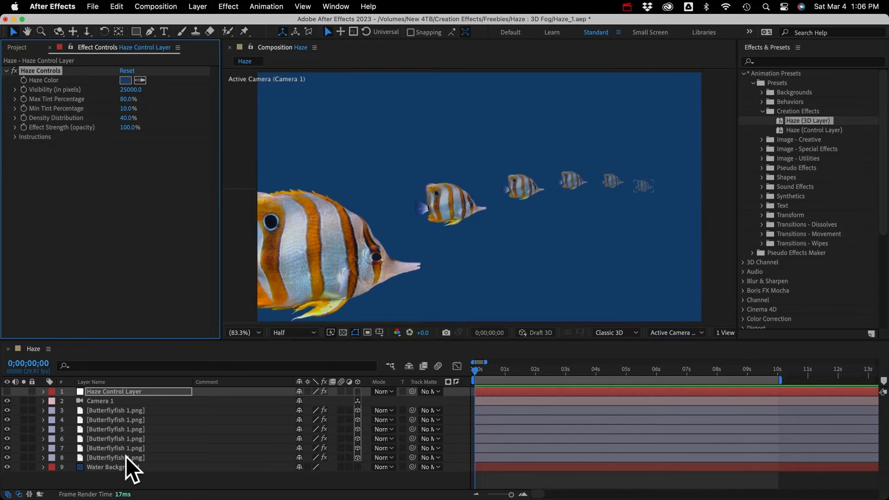
Step: Reveal Camera 1 Position to compare Z depth, then reselect Haze Control Layer
click(115, 457)
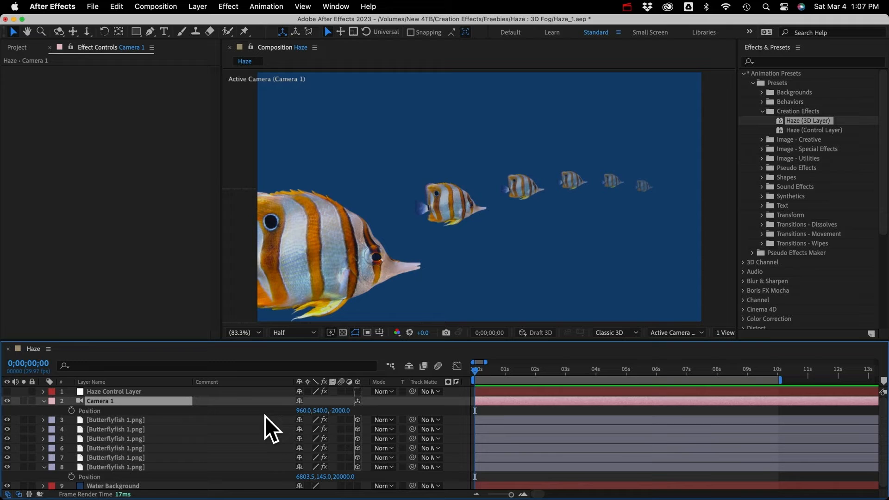
click(113, 391)
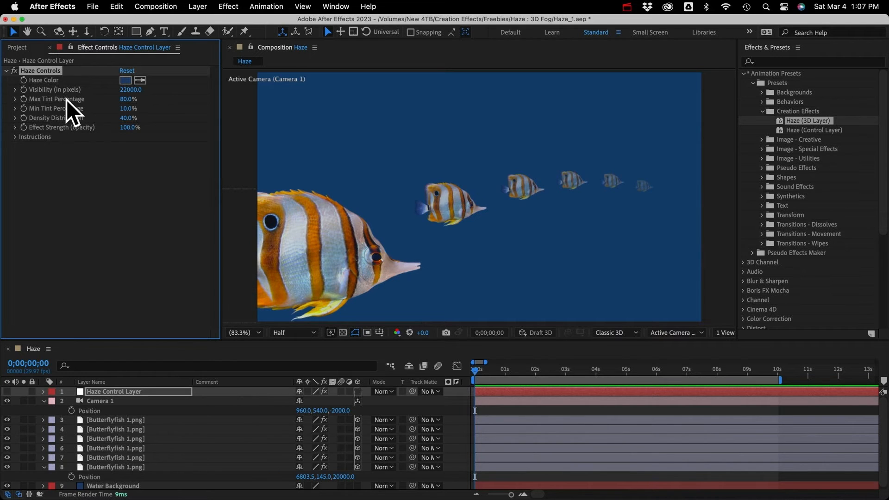
mouse_move(244, 157)
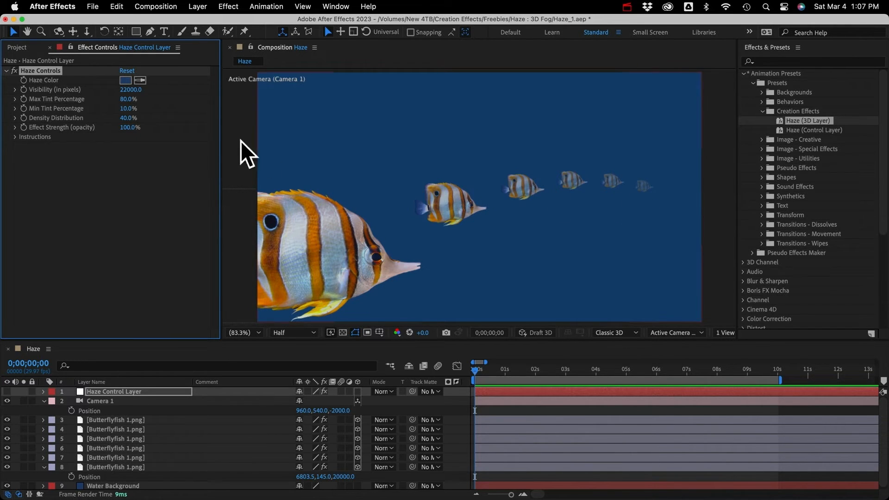
mouse_move(161, 107)
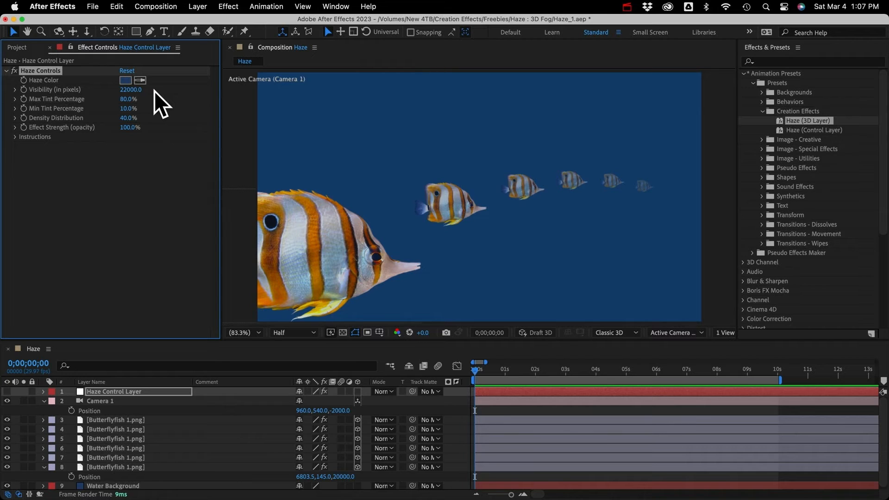
mouse_move(141, 108)
text(90)
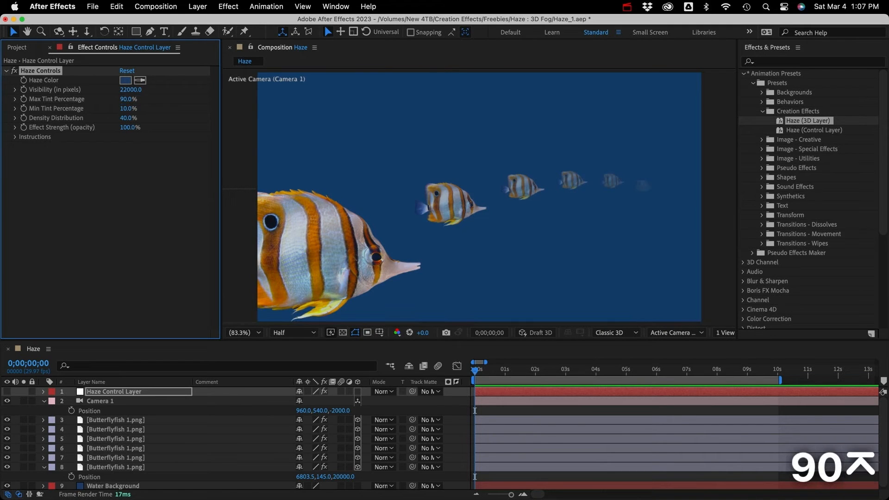
mouse_move(569, 141)
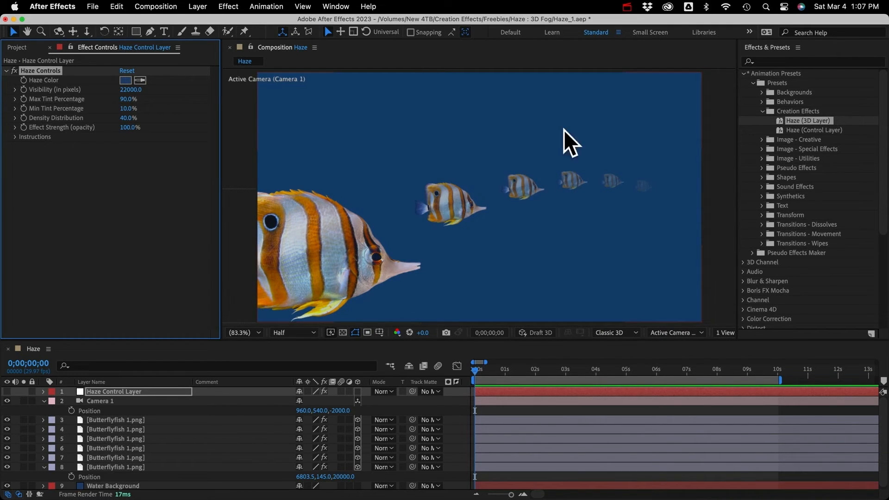
mouse_move(643, 216)
text(25)
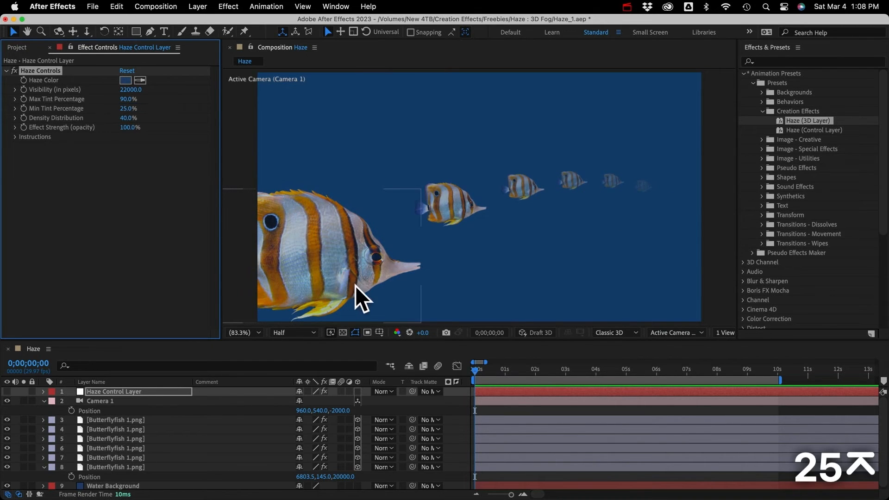
mouse_move(338, 280)
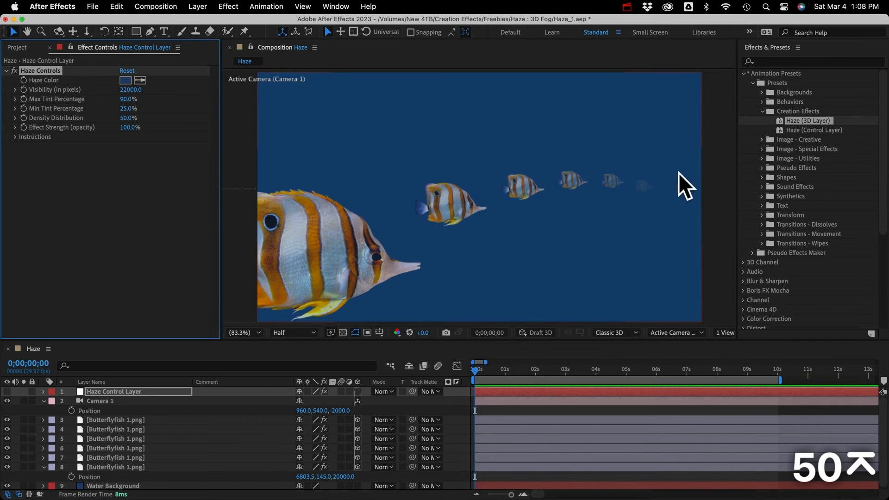
mouse_move(88, 145)
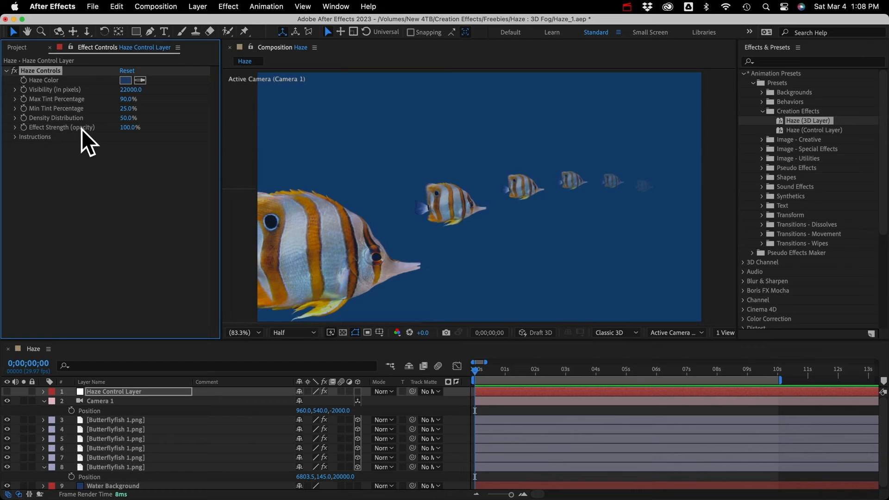
mouse_move(161, 185)
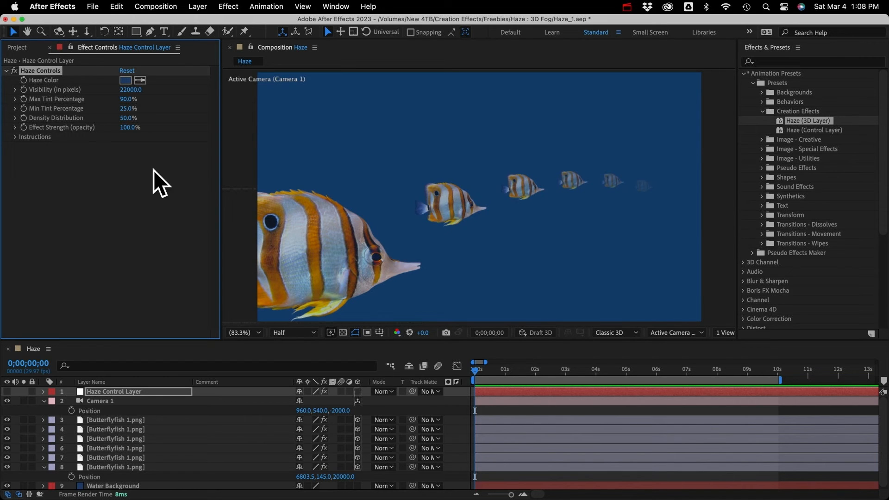
mouse_move(127, 119)
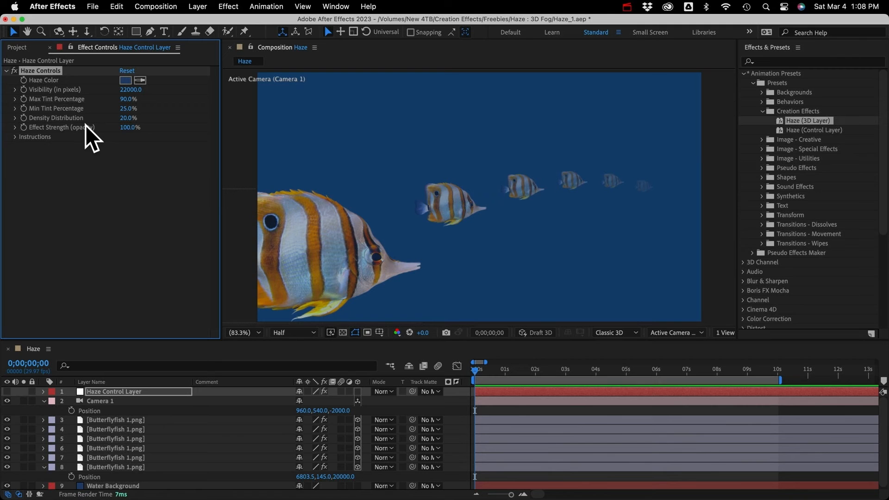
mouse_move(64, 128)
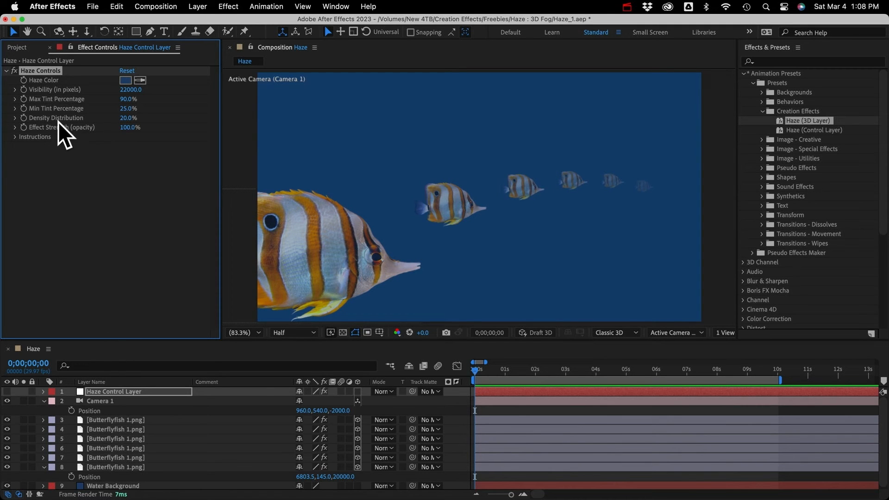
Step: Scrub Density Distribution to 20% and Effect Strength down to 0%
drag(129, 127, 105, 126)
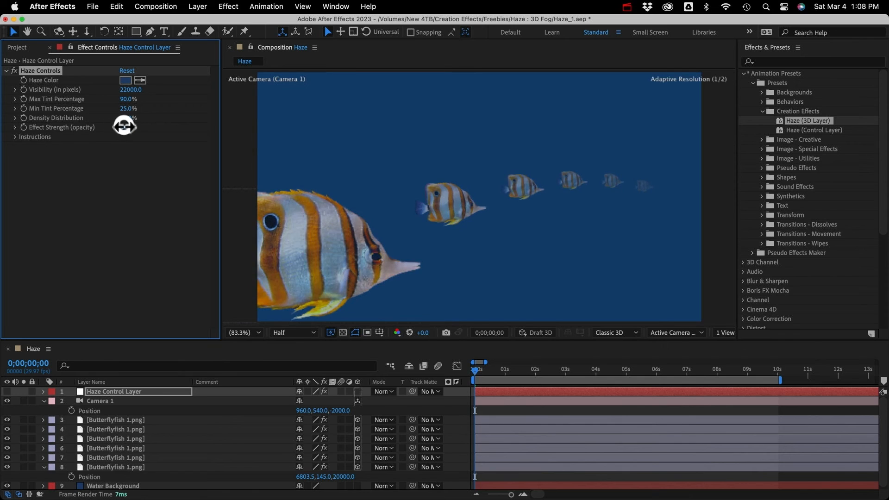
drag(125, 126, 79, 129)
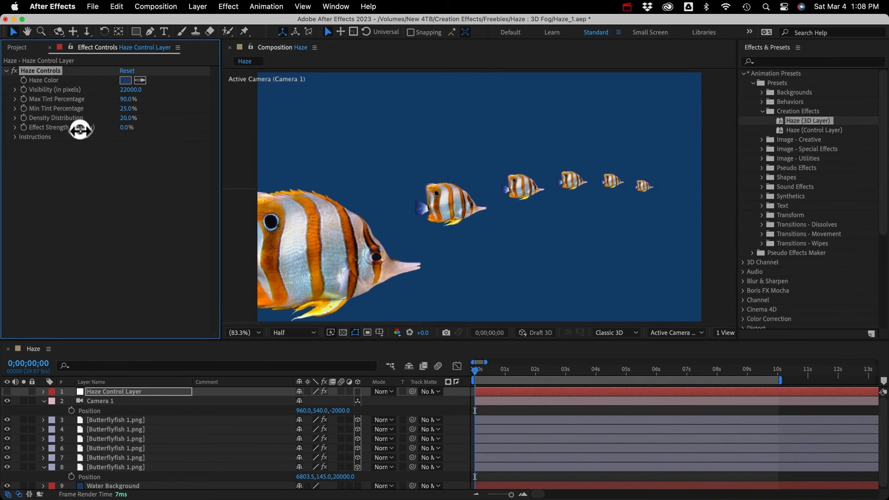